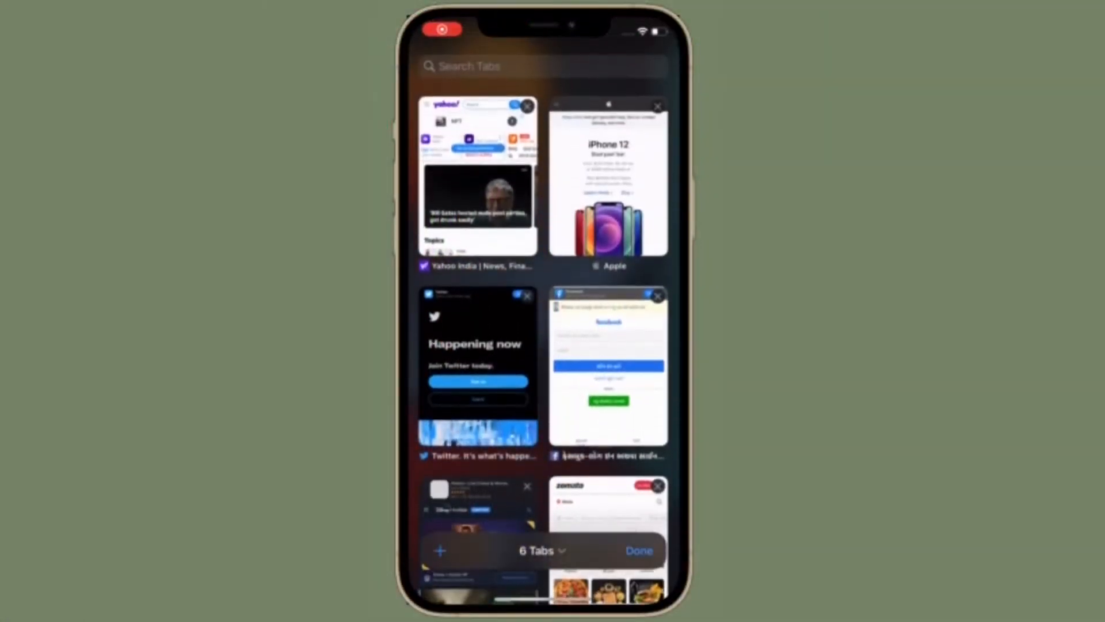
Scroll through Safari's six open tabs, then exit Safari to the App Library.
scroll("down", 3)
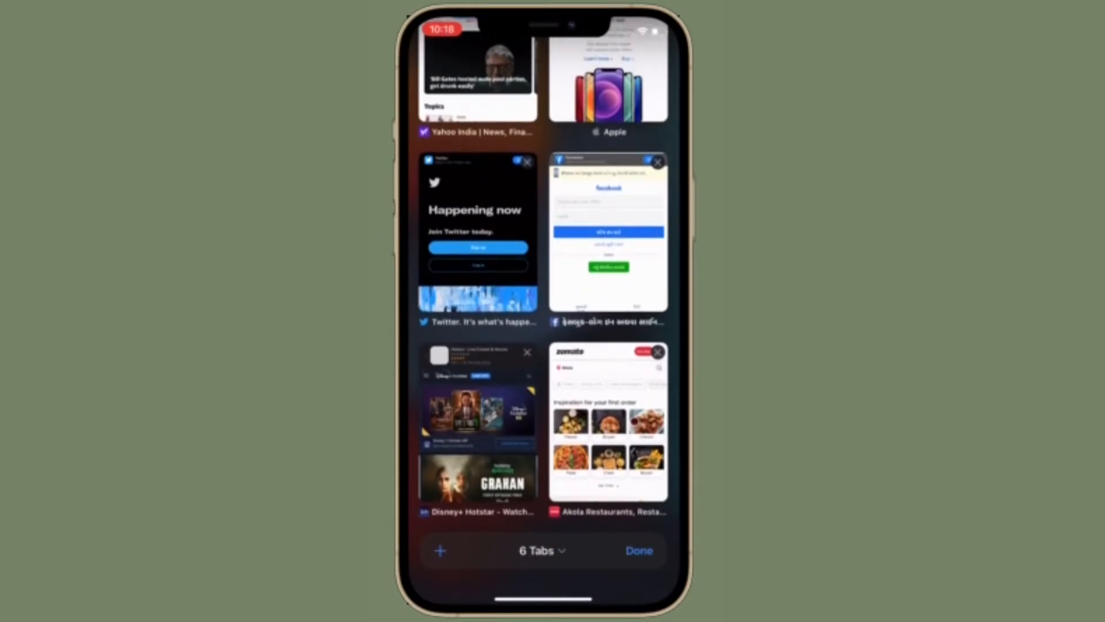
left_click(608, 423)
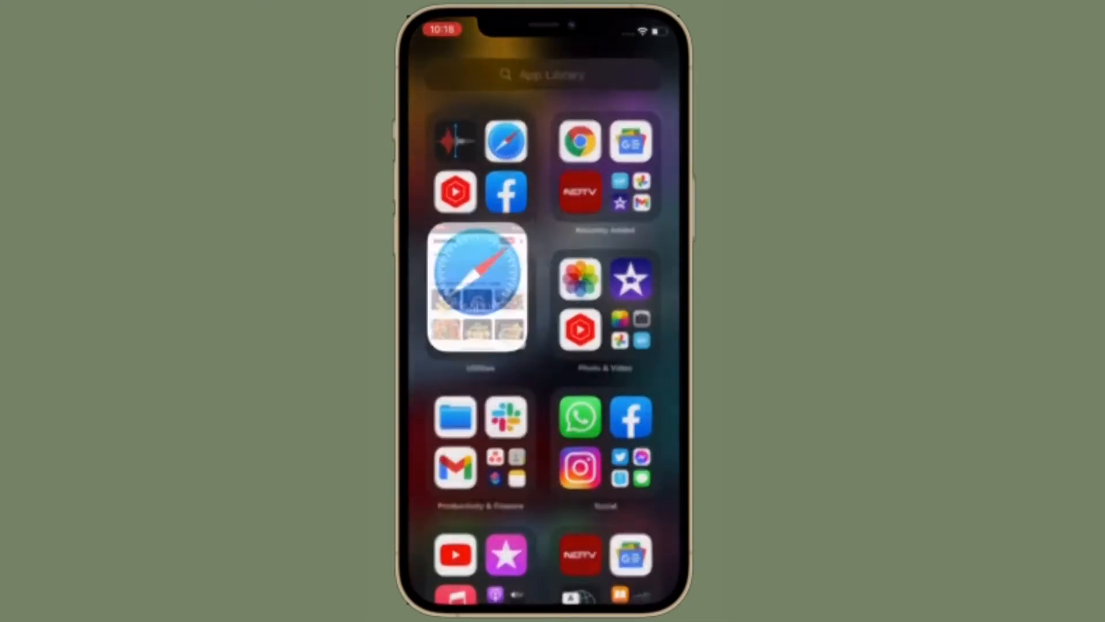
Relaunch Safari on the Zomato restaurants page and view all six tabs in the switcher.
left_click(477, 288)
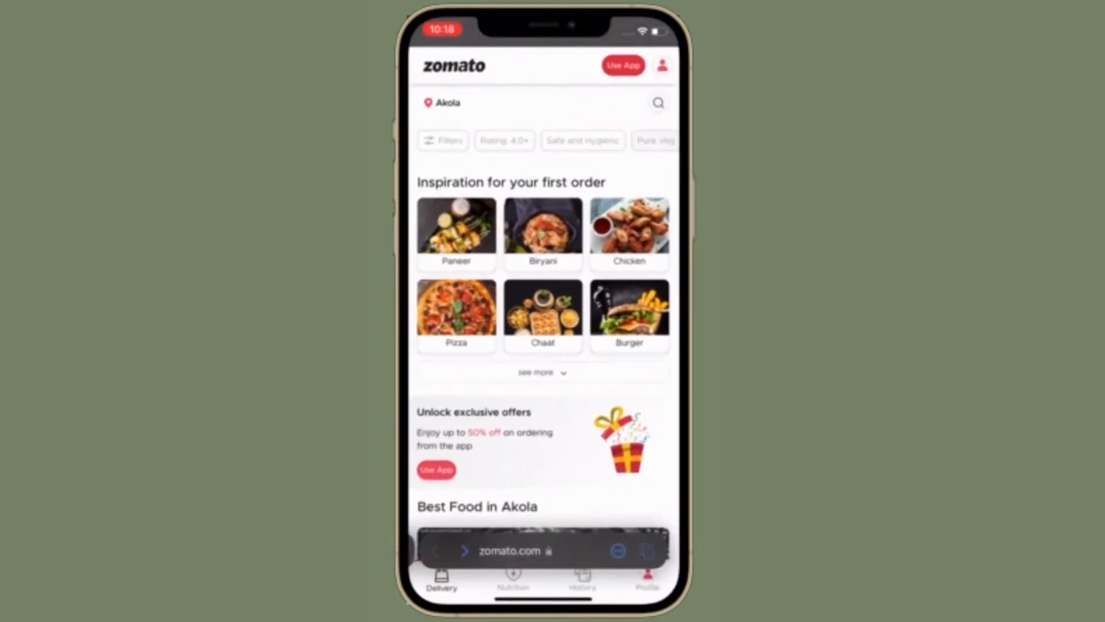
left_click(645, 551)
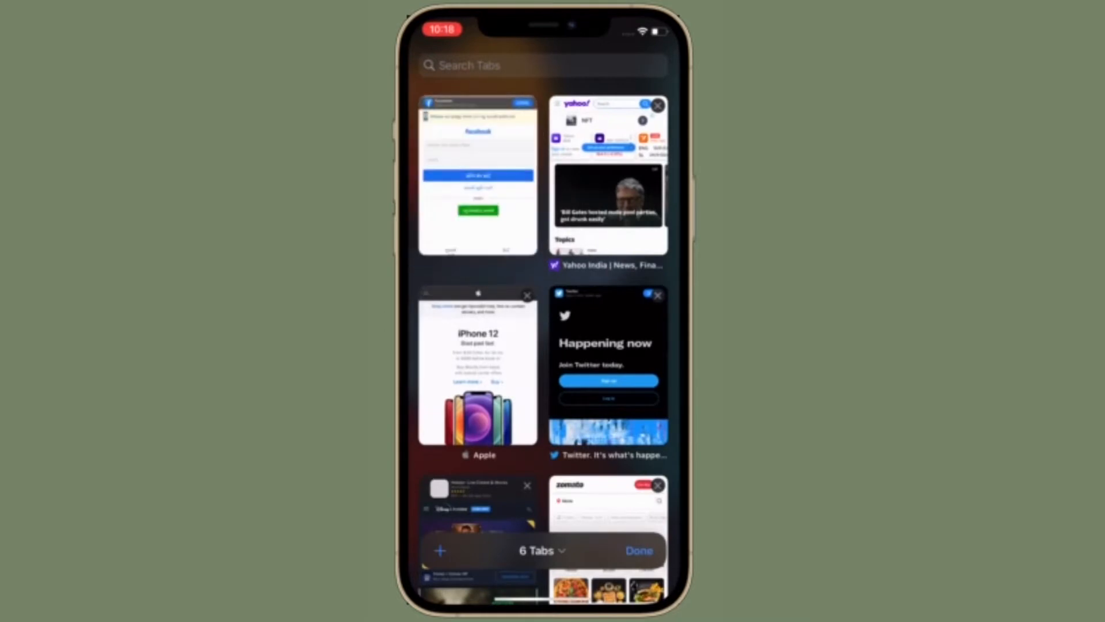
left_click(608, 172)
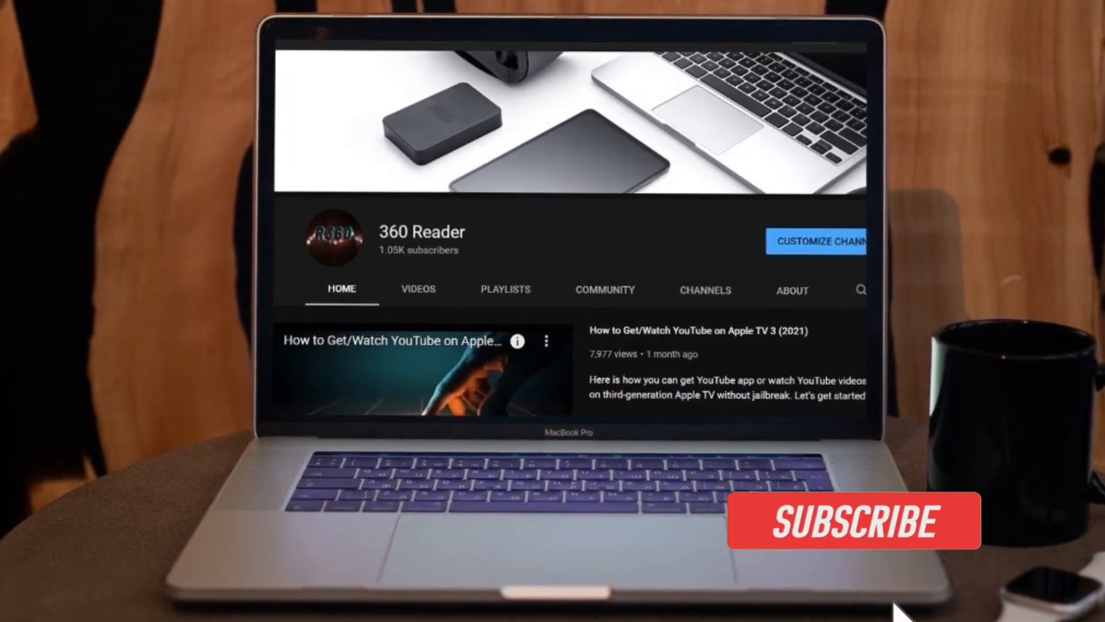
left_click(852, 521)
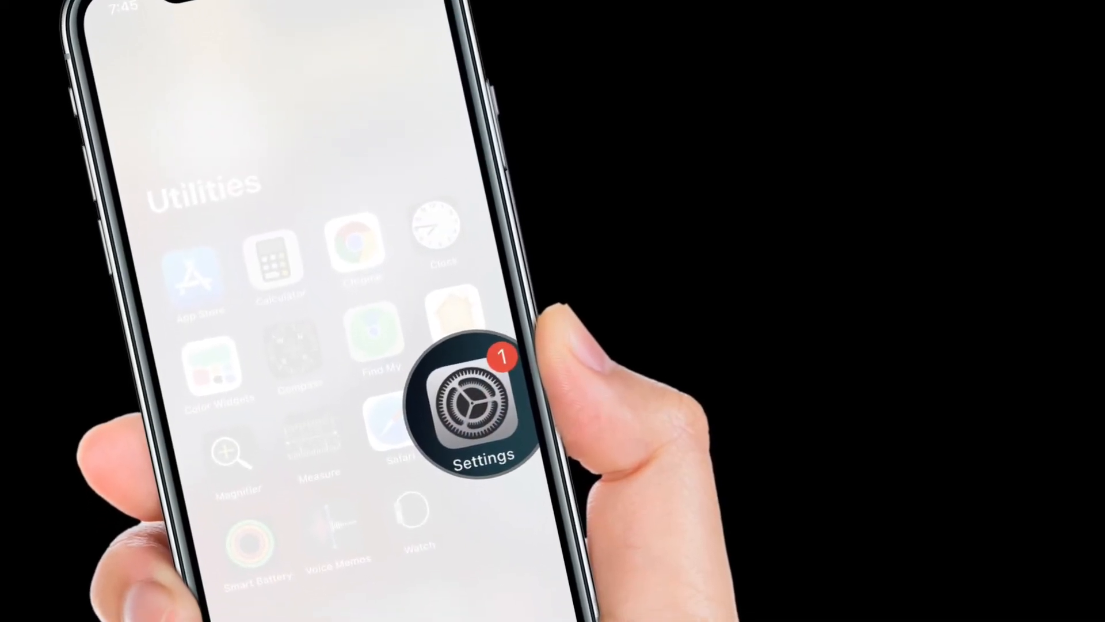
left_click(481, 406)
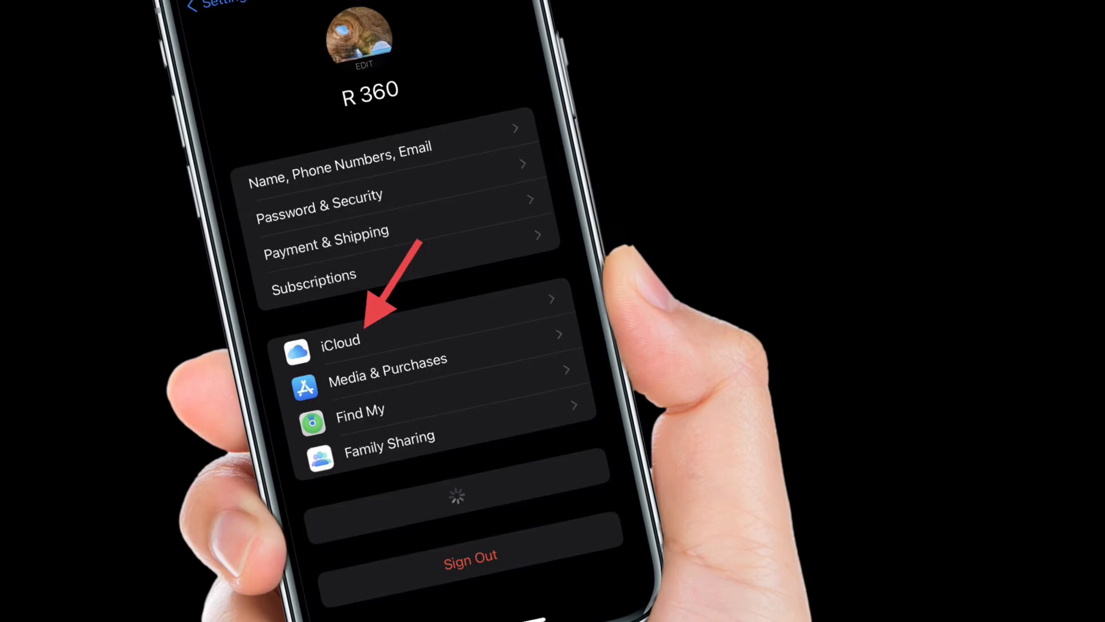
left_click(339, 342)
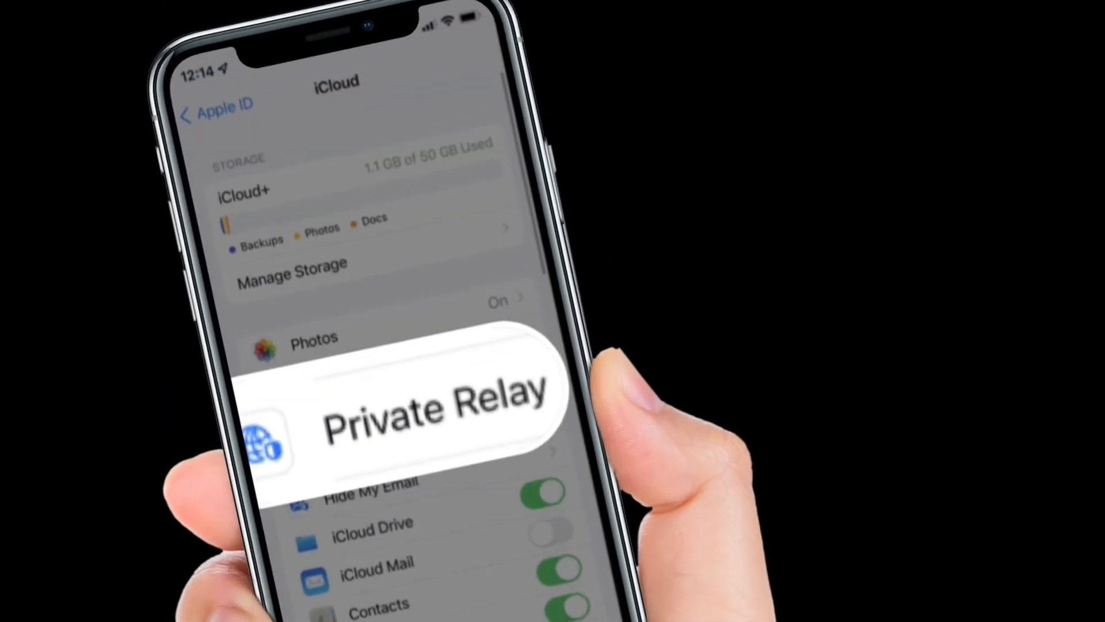
left_click(430, 412)
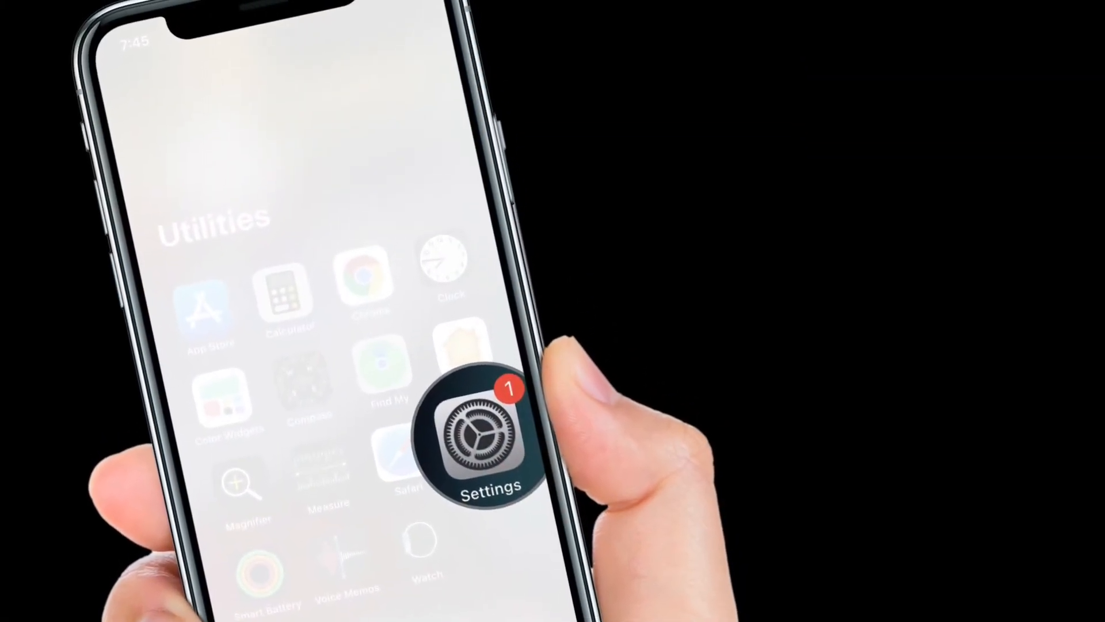
Open Settings, then navigate through iCloud to the Private Relay option.
left_click(477, 431)
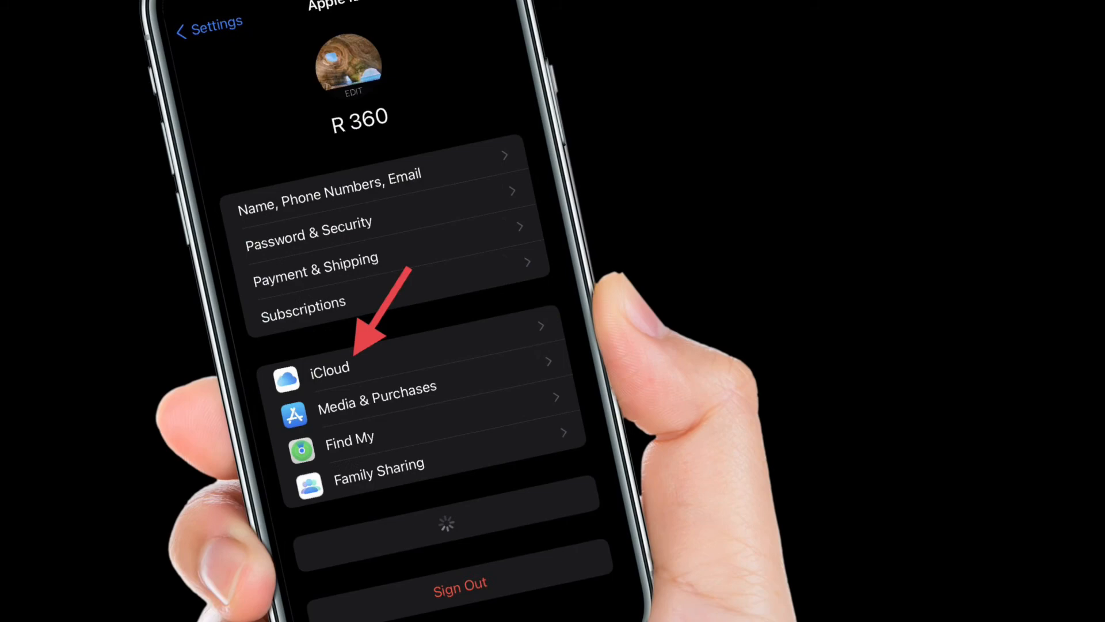
left_click(329, 368)
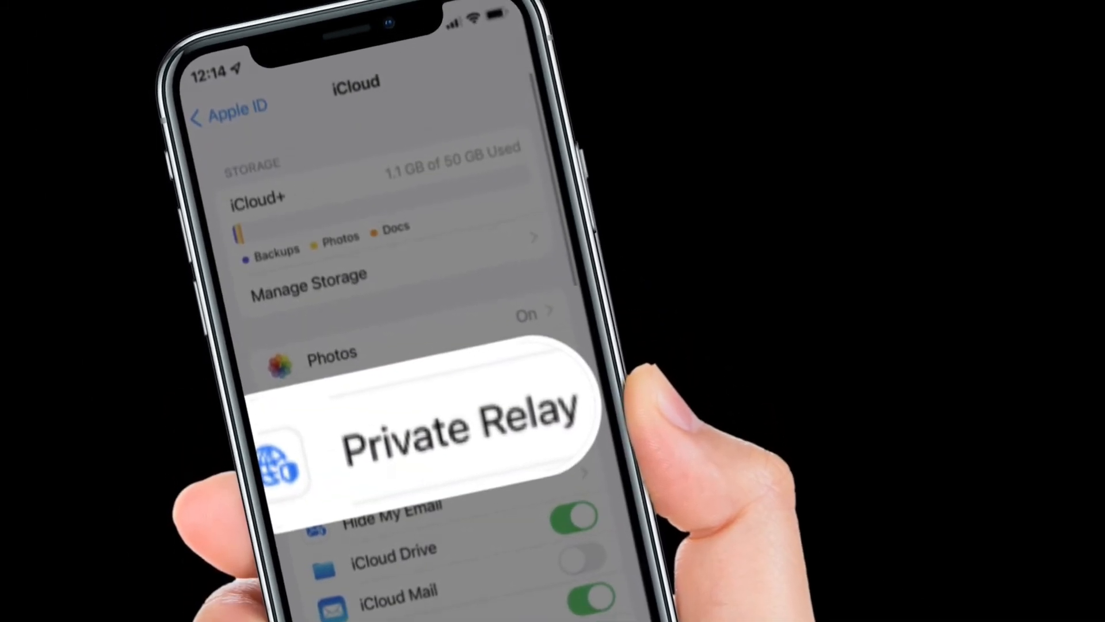
left_click(424, 430)
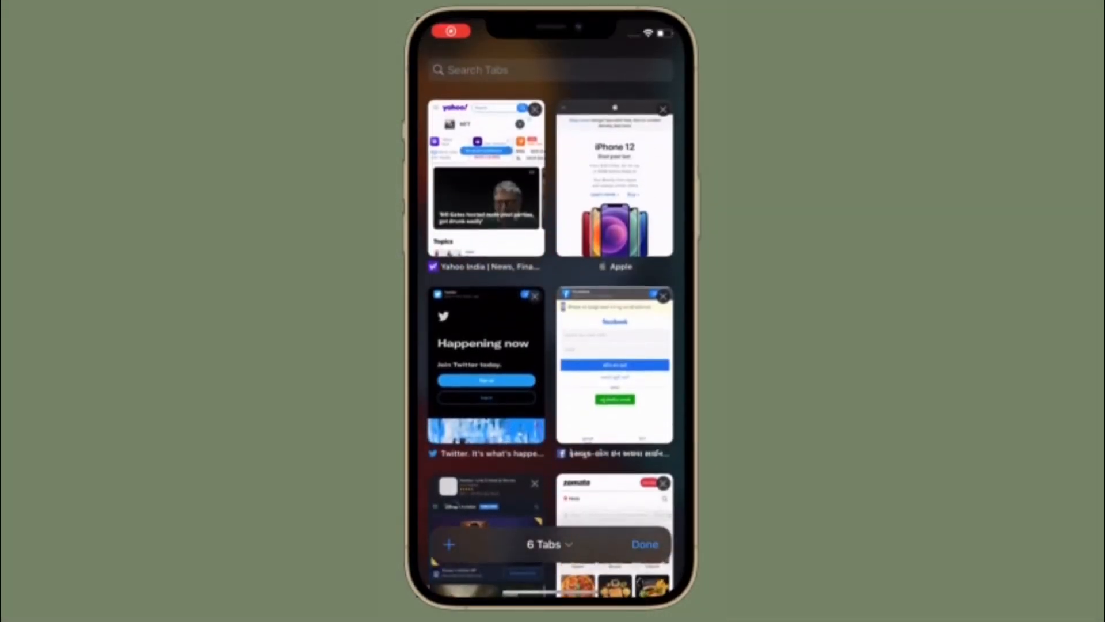
Scroll the tab overview and open the Akola Restaurants Zomato tab.
scroll("down", 3)
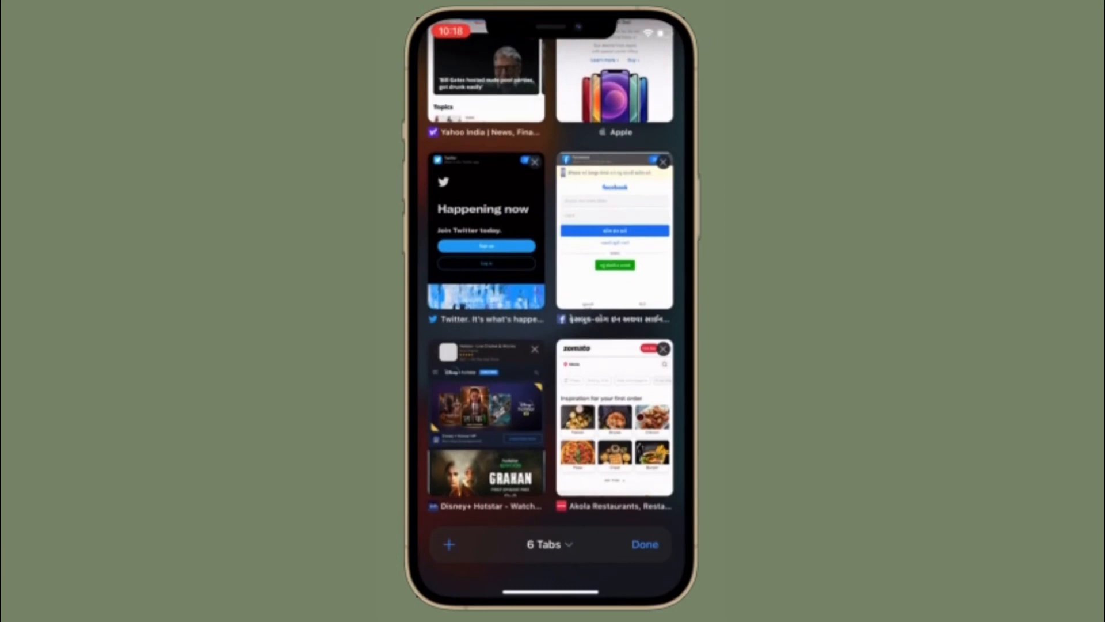
left_click(613, 415)
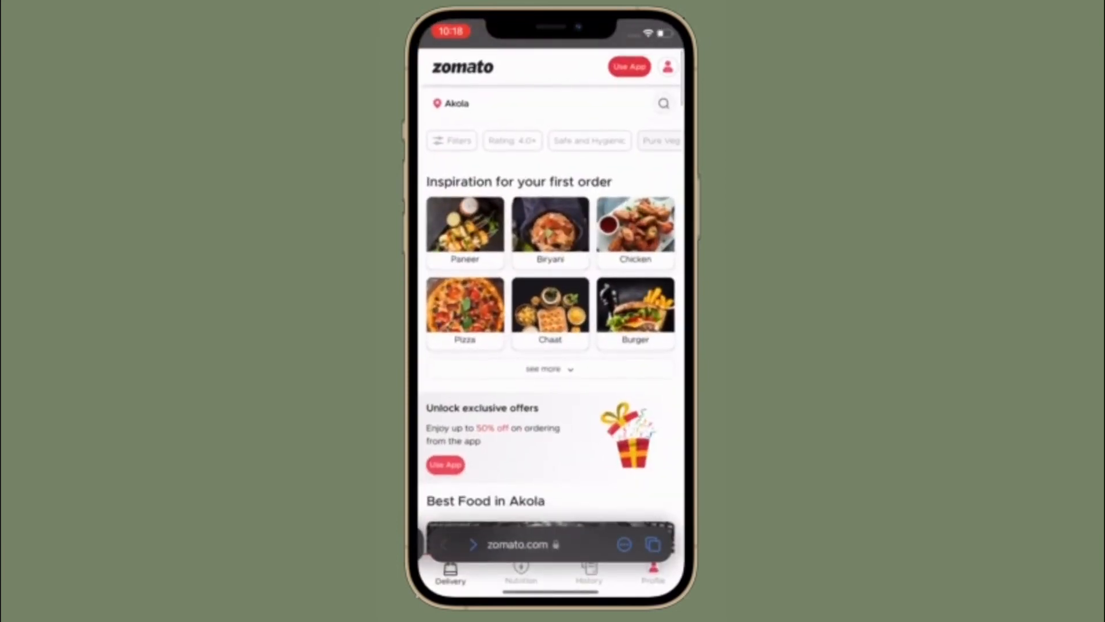